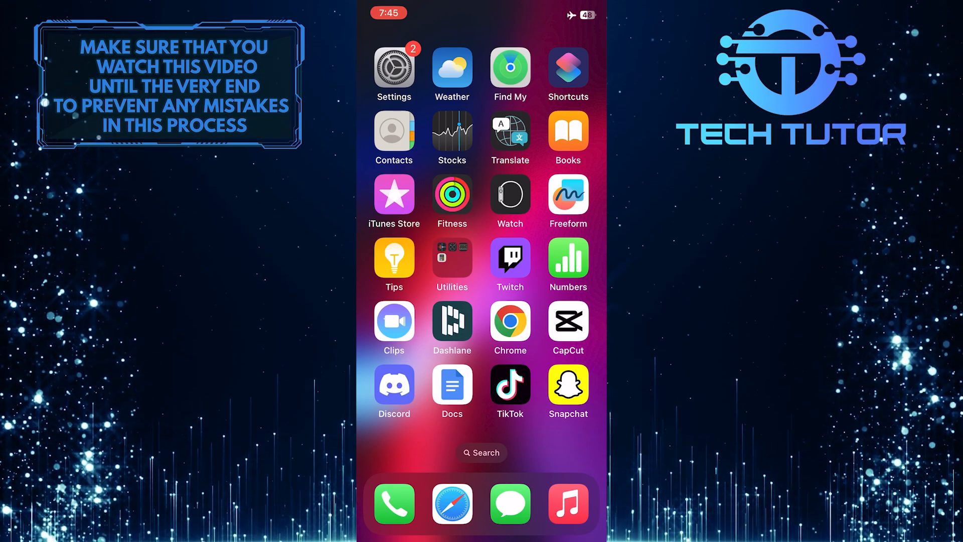
Step: Open iPhone Settings and scroll down past the Passwords and Mail entries
{"action": "left_click", "coordinate": [393, 67]}
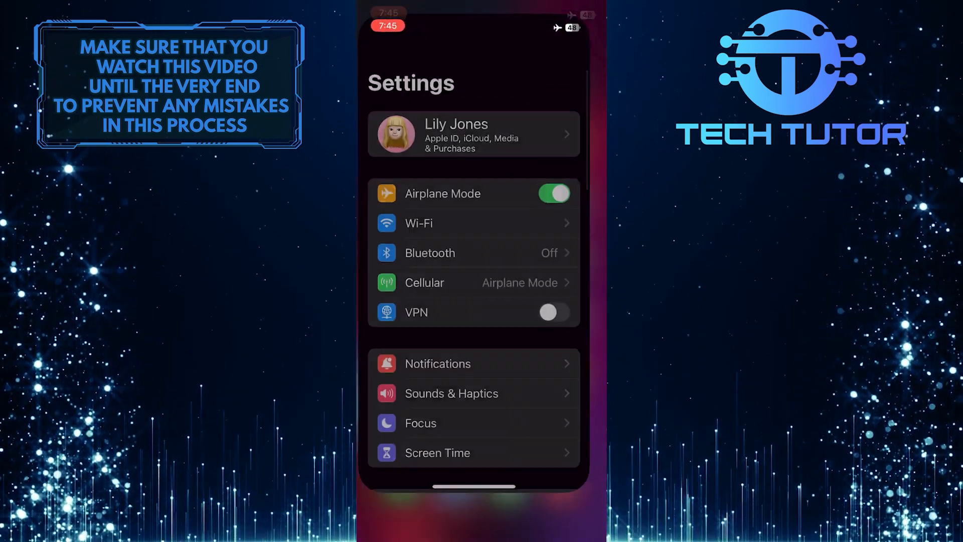
{"action": "scroll", "scroll_direction": "down", "scroll_amount": 3}
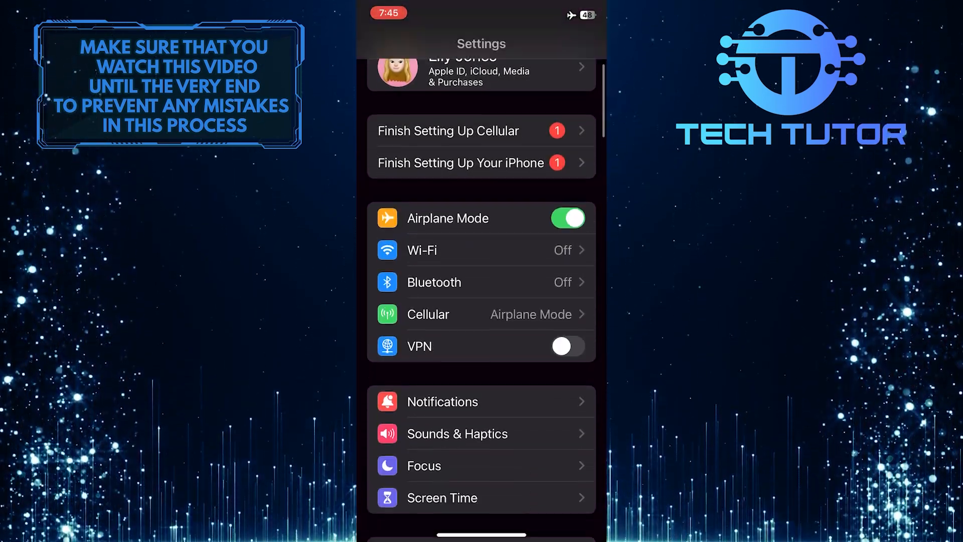
{"action": "scroll", "scroll_direction": "down", "scroll_amount": 3}
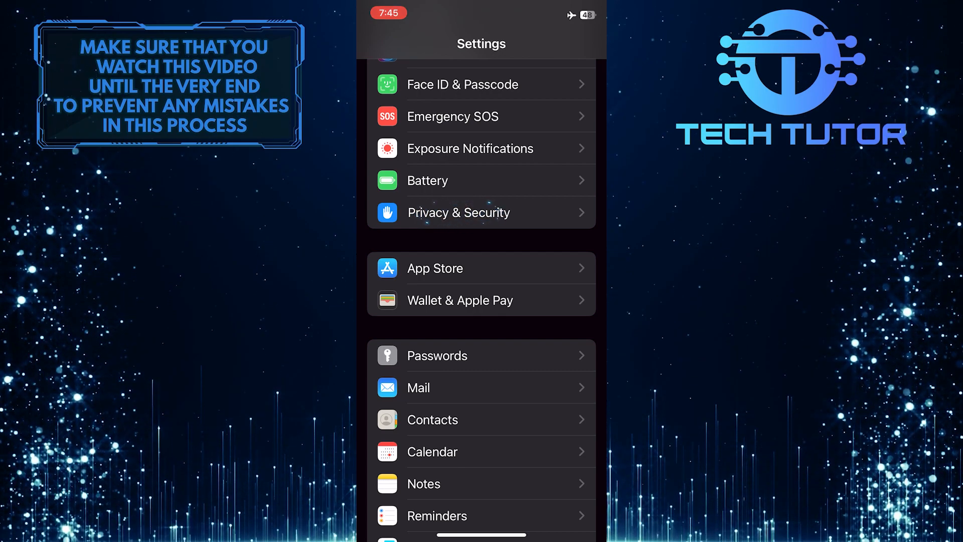
Step: Go to Privacy & Security, where Location Services shows Off
{"action": "left_click", "coordinate": [458, 212]}
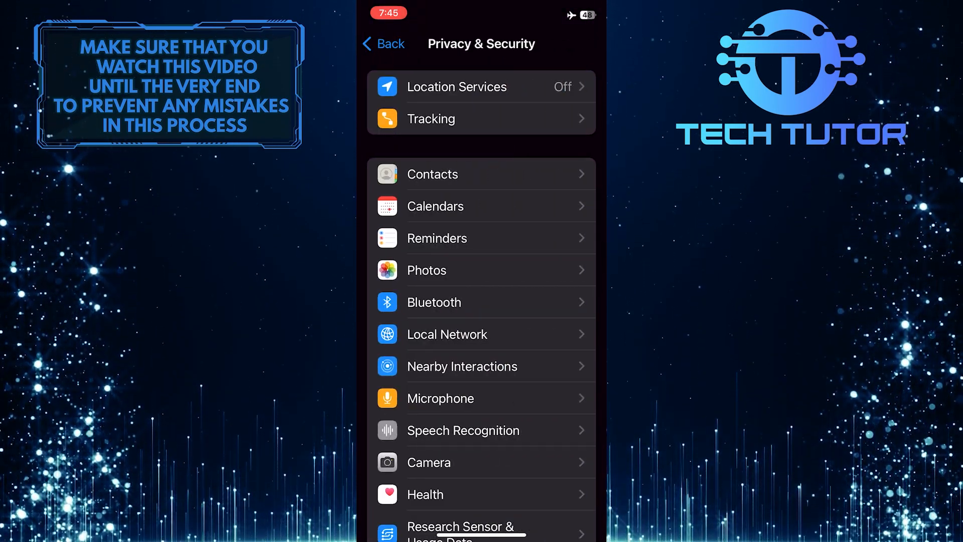
{"action": "left_click", "coordinate": [481, 87]}
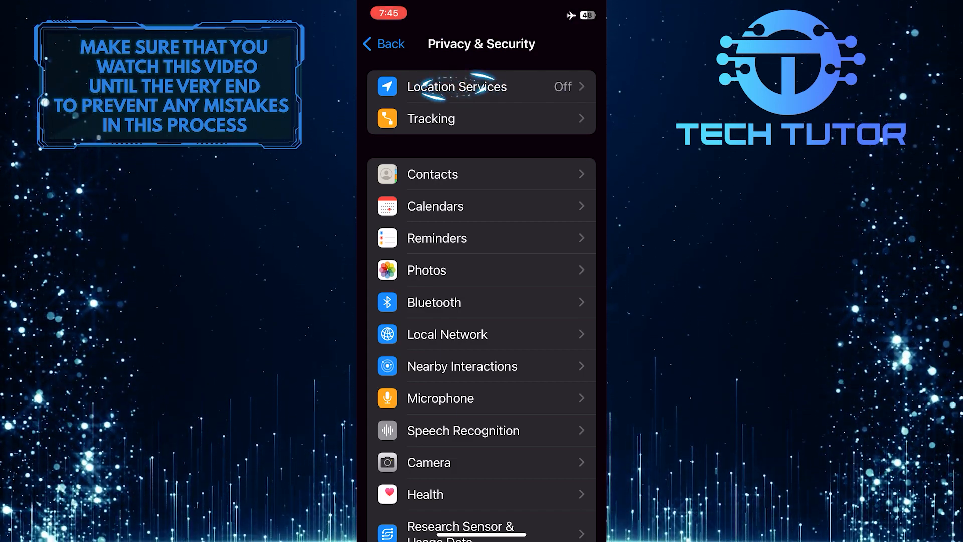
Step: Open Location Services and switch its toggle on to reveal per-app access settings
{"action": "left_click", "coordinate": [456, 86]}
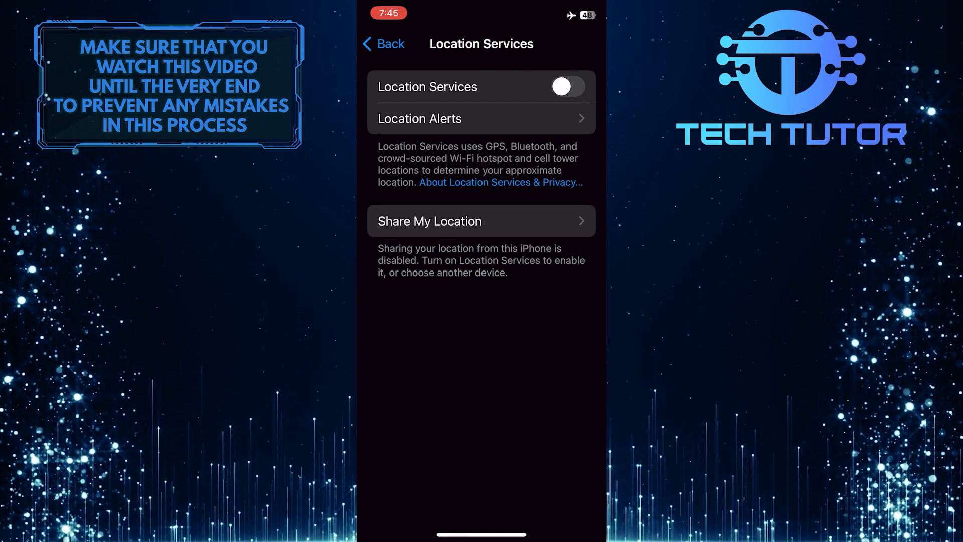
{"action": "left_click", "coordinate": [566, 87]}
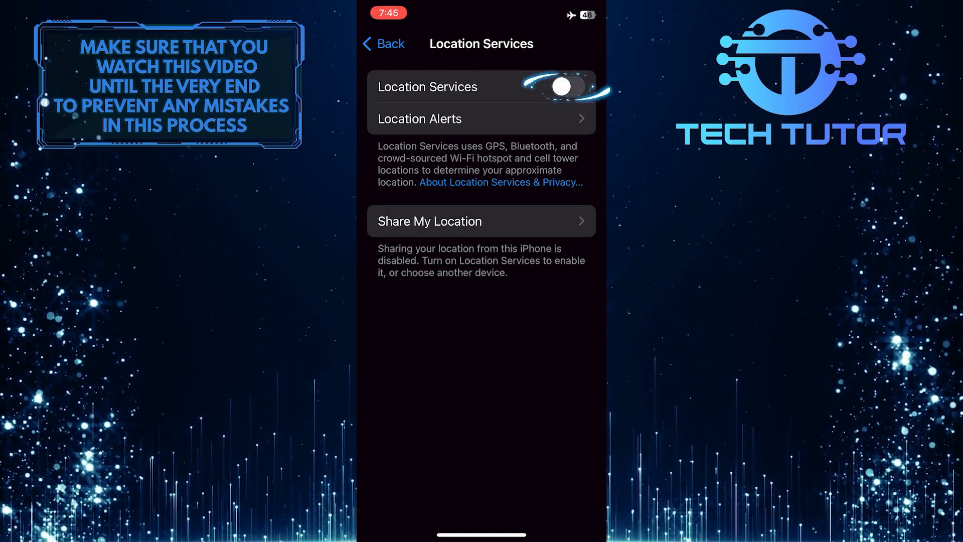
{"action": "left_click", "coordinate": [561, 87]}
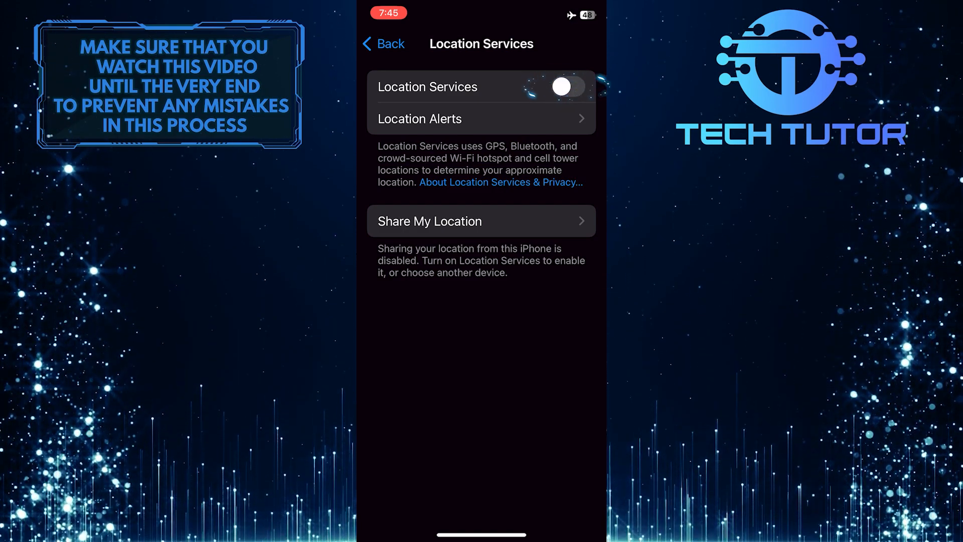
{"action": "left_click", "coordinate": [560, 87]}
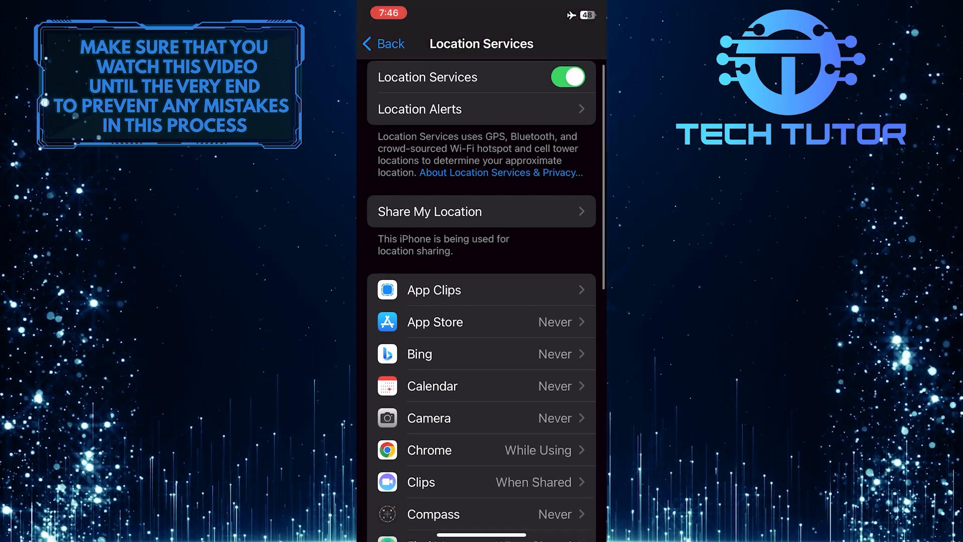
Step: Scroll the app list and open Google Maps' location access, currently Never
{"action": "scroll", "scroll_direction": "down", "scroll_amount": 3}
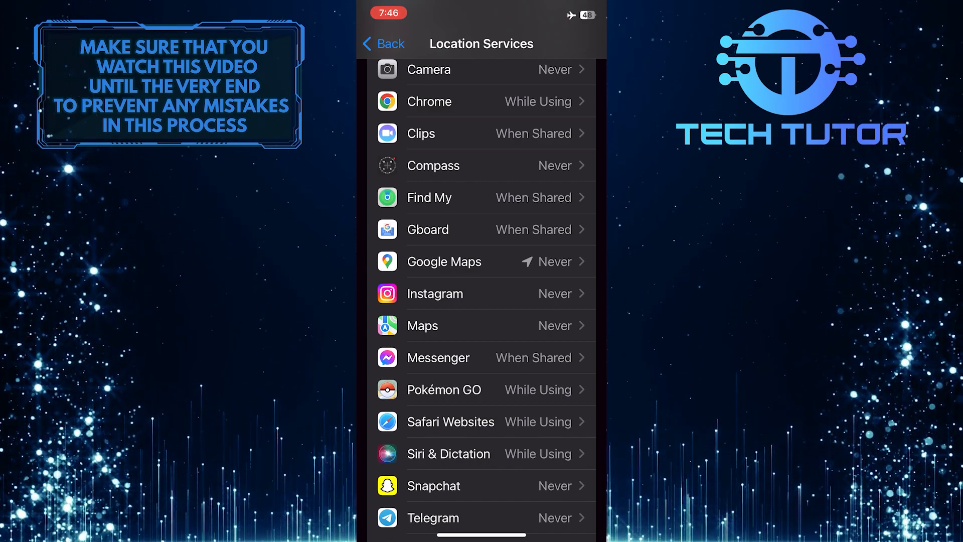
{"action": "left_click", "coordinate": [443, 261]}
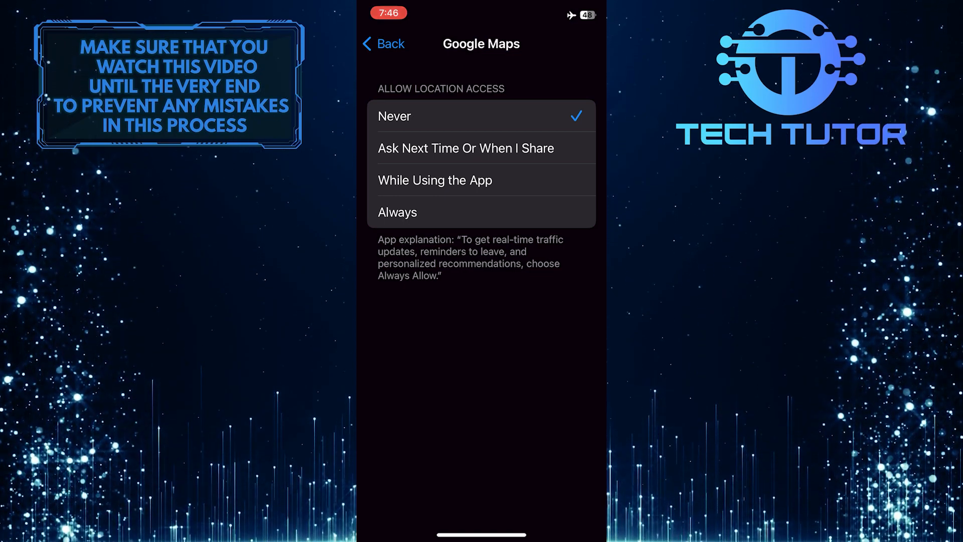
Step: Set Google Maps to While Using the App, leaving Precise Location off
{"action": "left_click", "coordinate": [435, 180]}
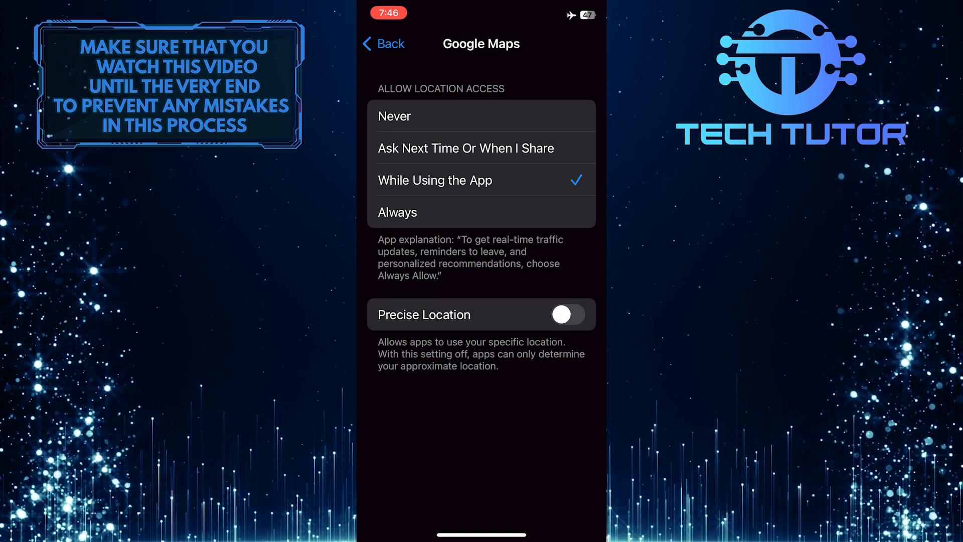
{"action": "left_click", "coordinate": [566, 314]}
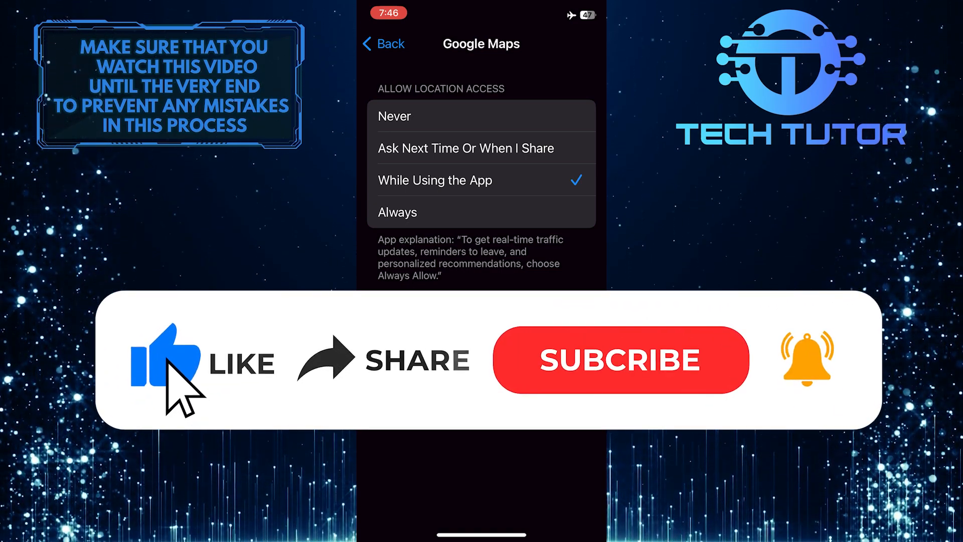
{"action": "mouse_move", "coordinate": [417, 381]}
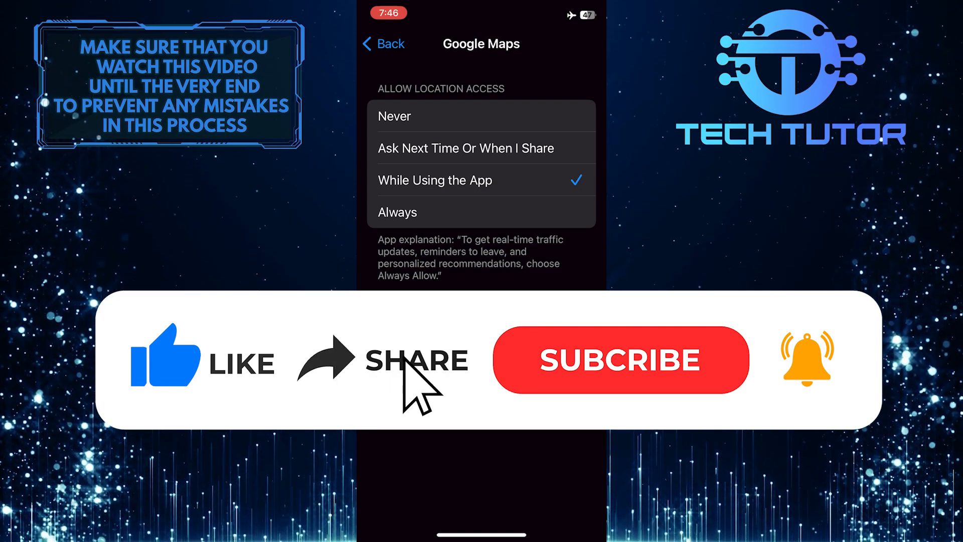